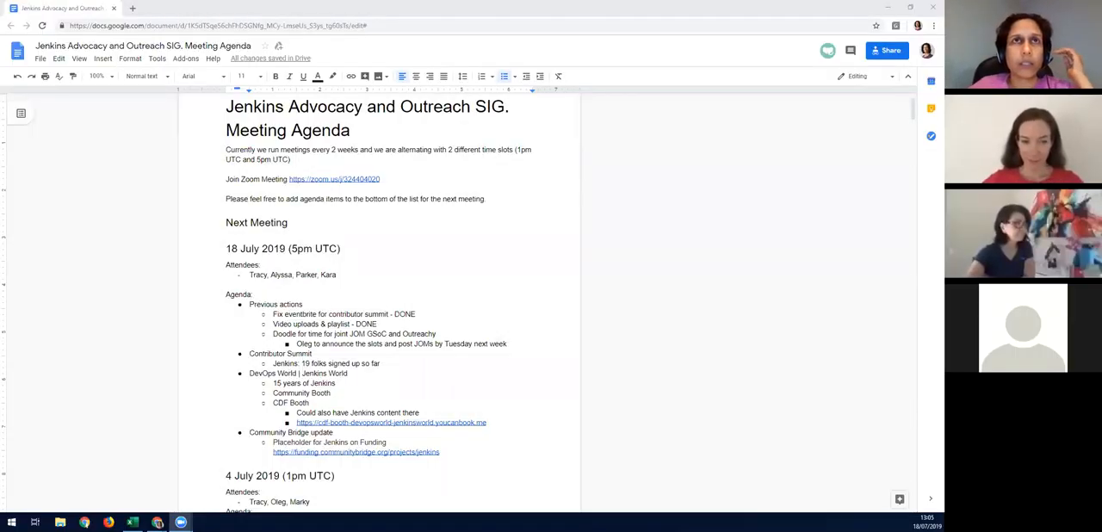
mouse_move(522, 243)
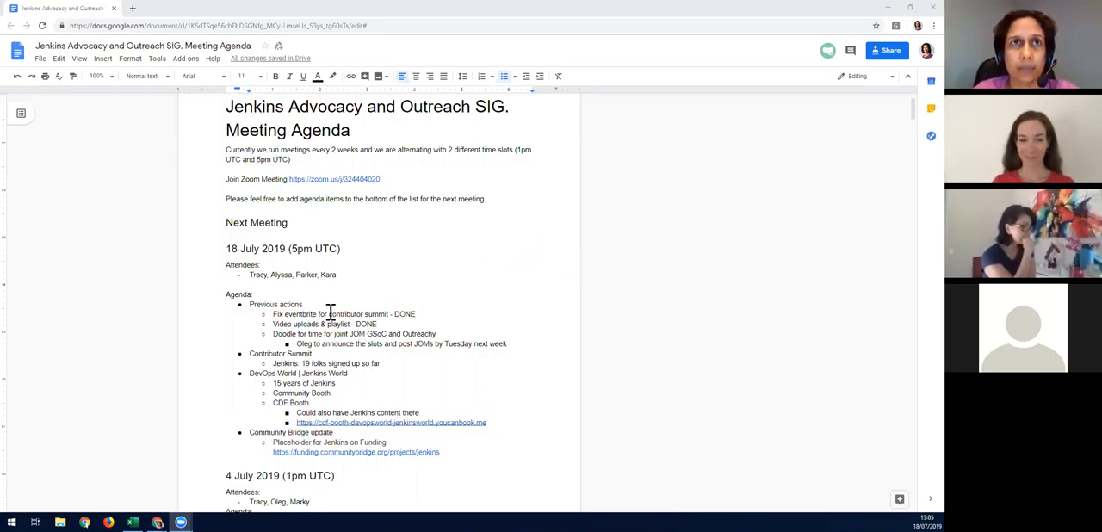
- Scroll the agenda down to the Contributor Summit item and its sign-up note
scroll("down", 3)
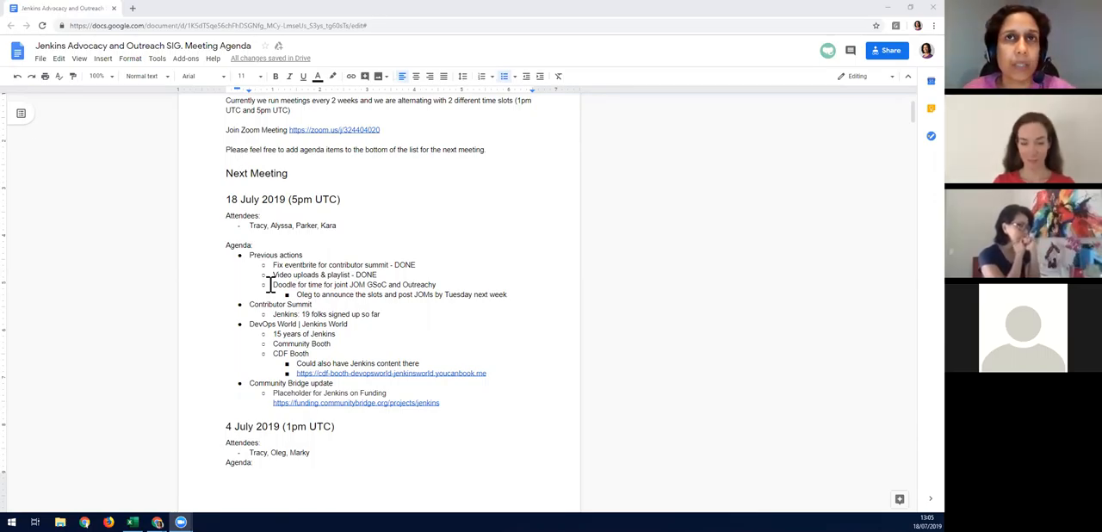
mouse_move(395, 301)
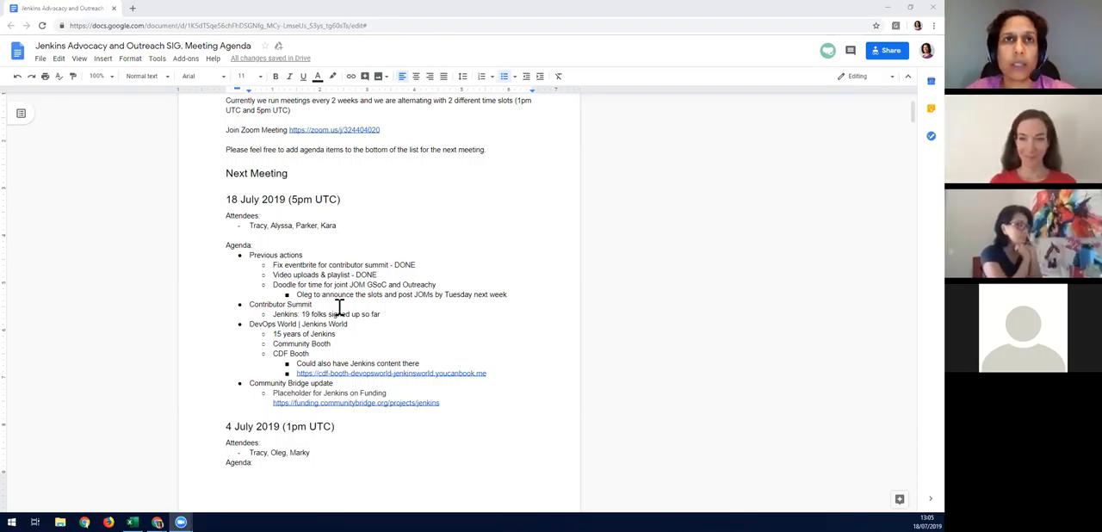
mouse_move(405, 314)
type("S")
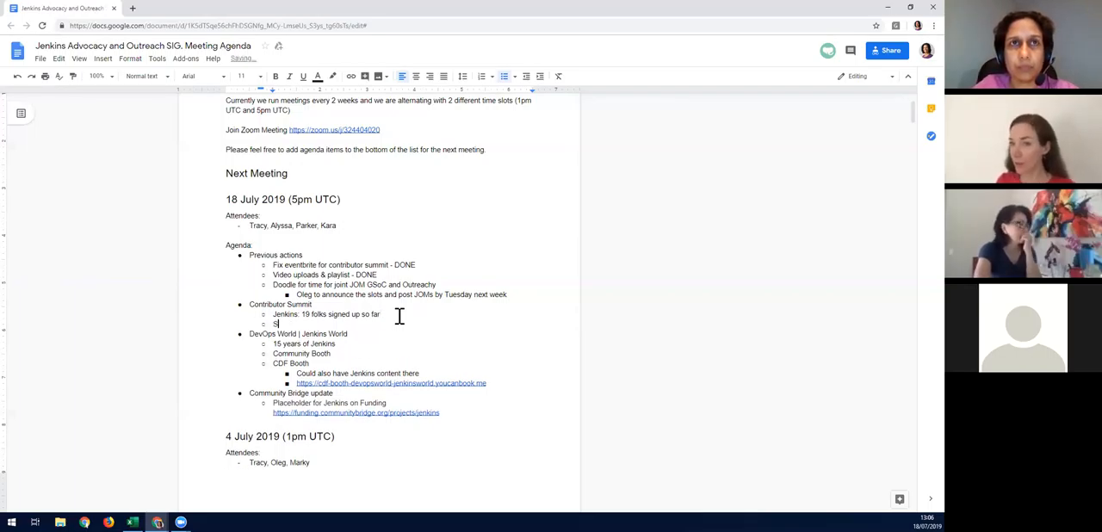
- Add the sub-bullet 'Agenda to be prepared' under Contributor Summit
type("Agenda to")
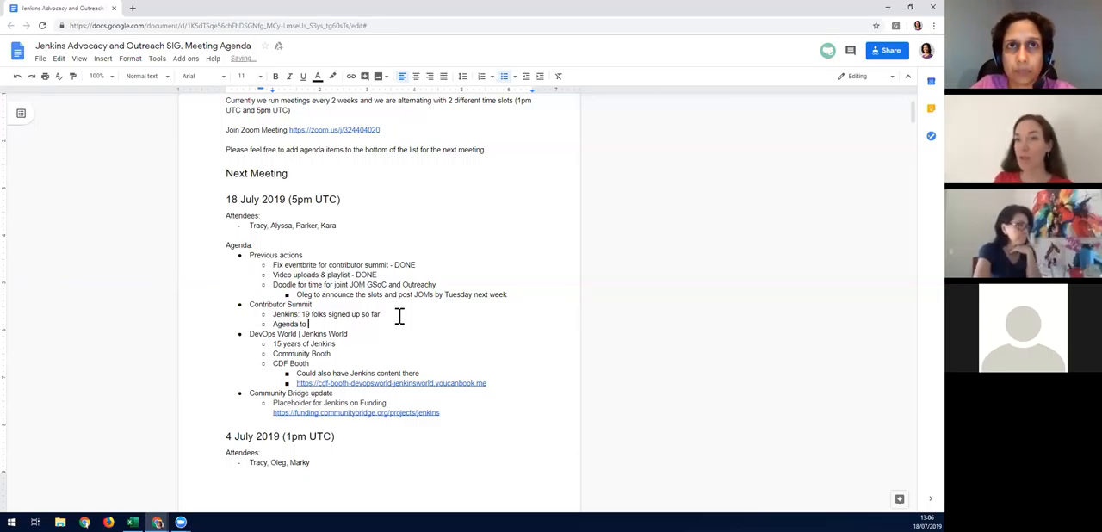
type("be prepared")
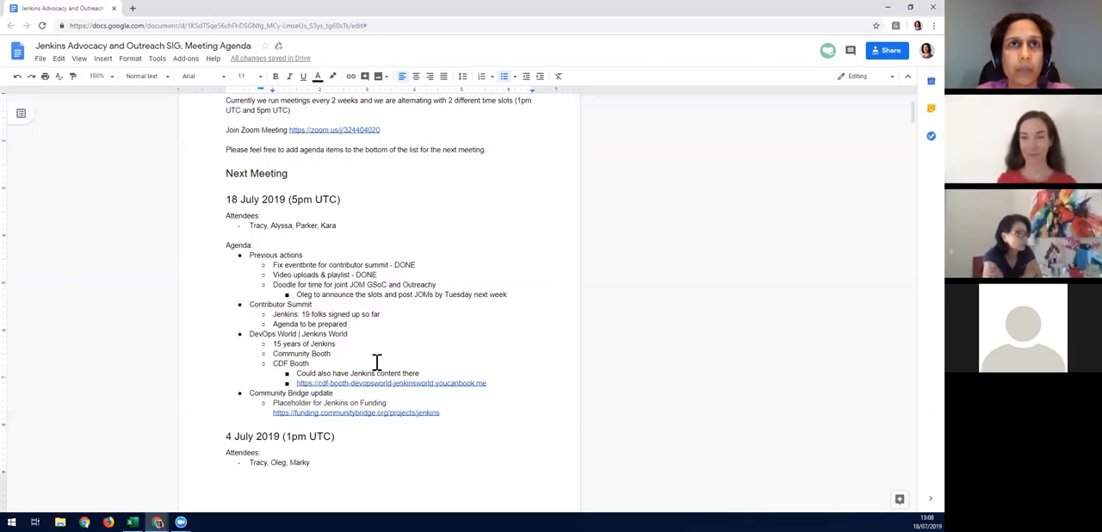
- Scroll down to the DevOps World items to add nested bullets under them
scroll("down", 3)
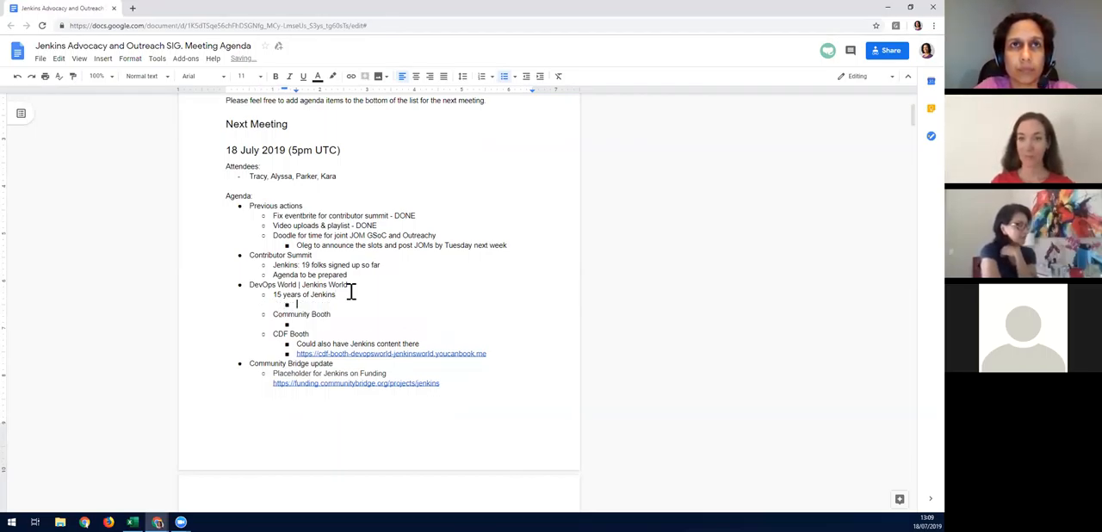
- Note 'Tracy to write blog post' and a messaging point about 15 years of Jenkins
type("Tracy to w")
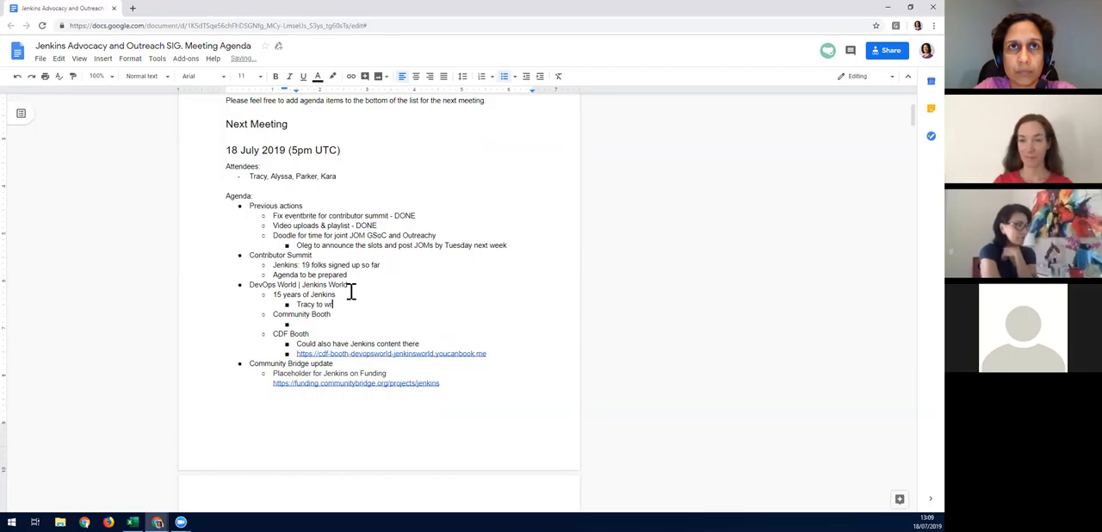
type("rite blog post")
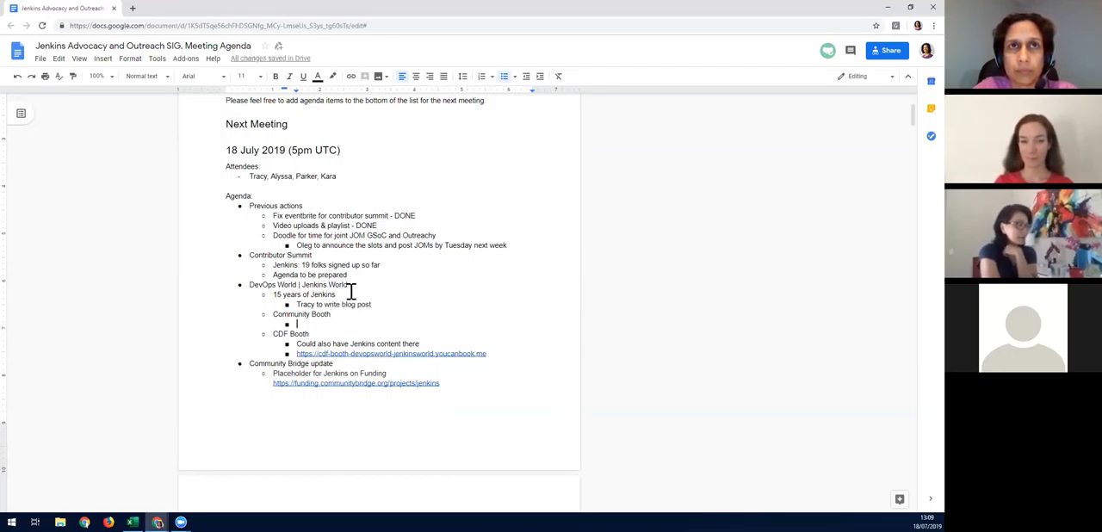
type("Messaging done, tie in with 1")
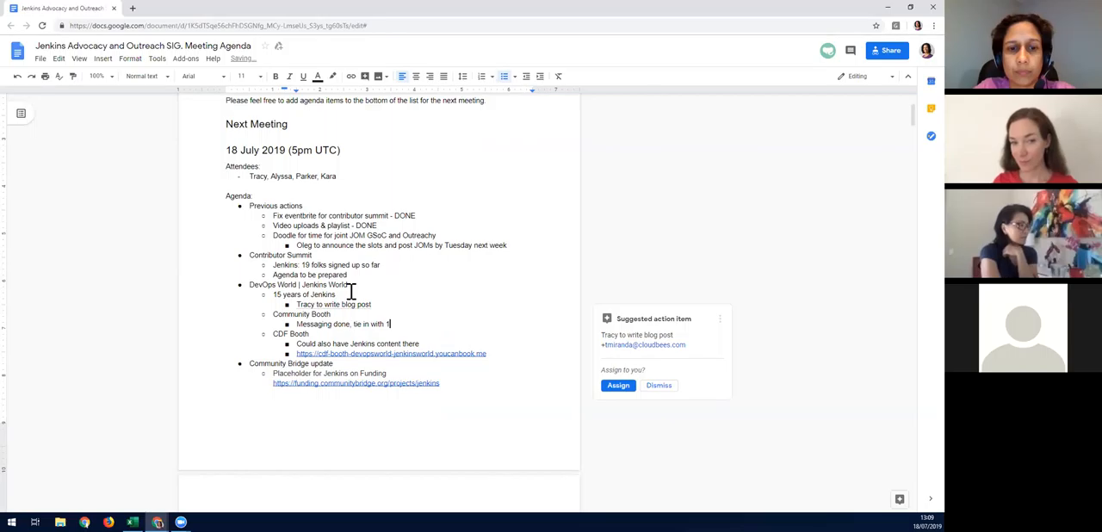
type("5 years")
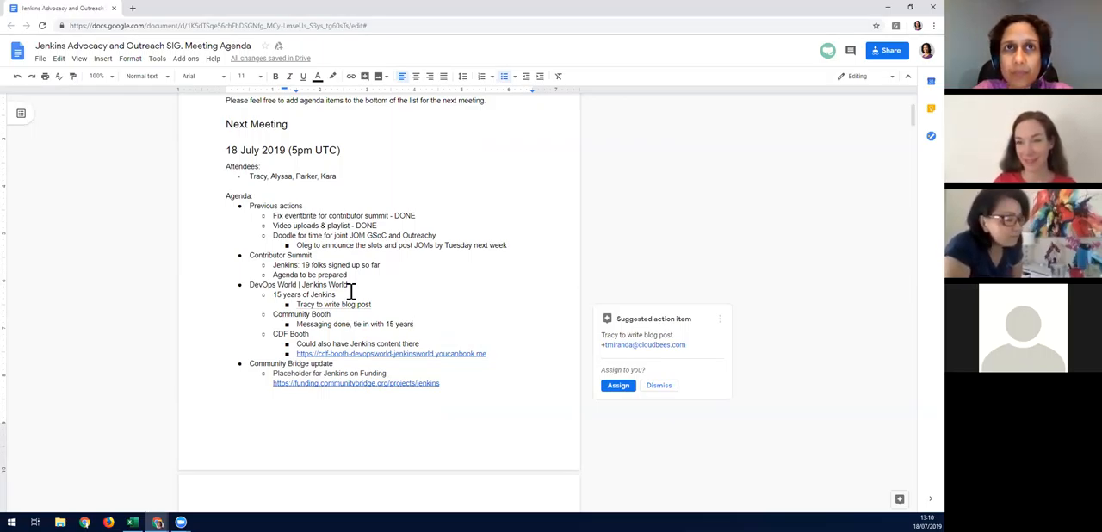
- Under Community Booth, note the limited-edition 15 years t-shirts and stickers
left_click(413, 324)
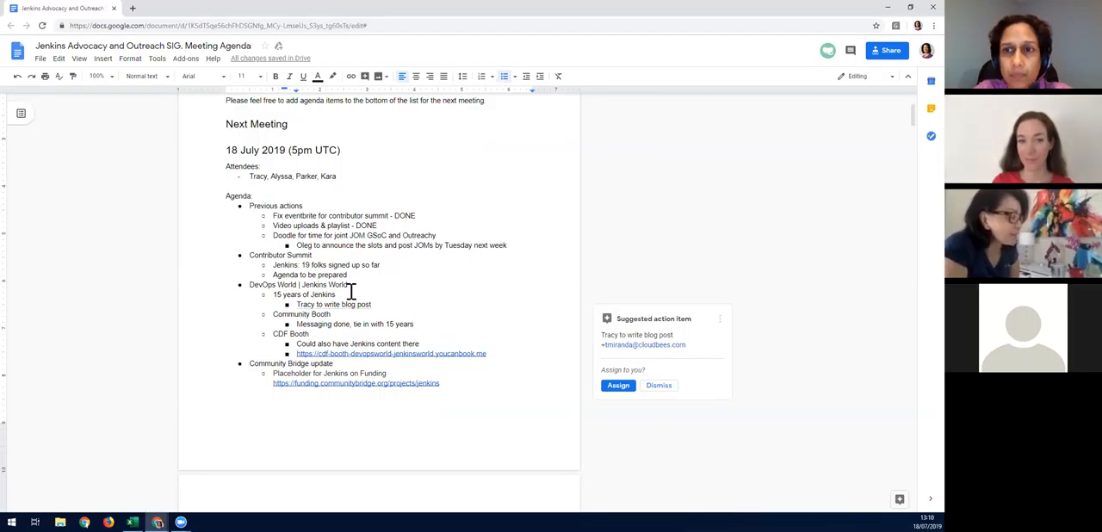
left_click(412, 323)
type("15 y")
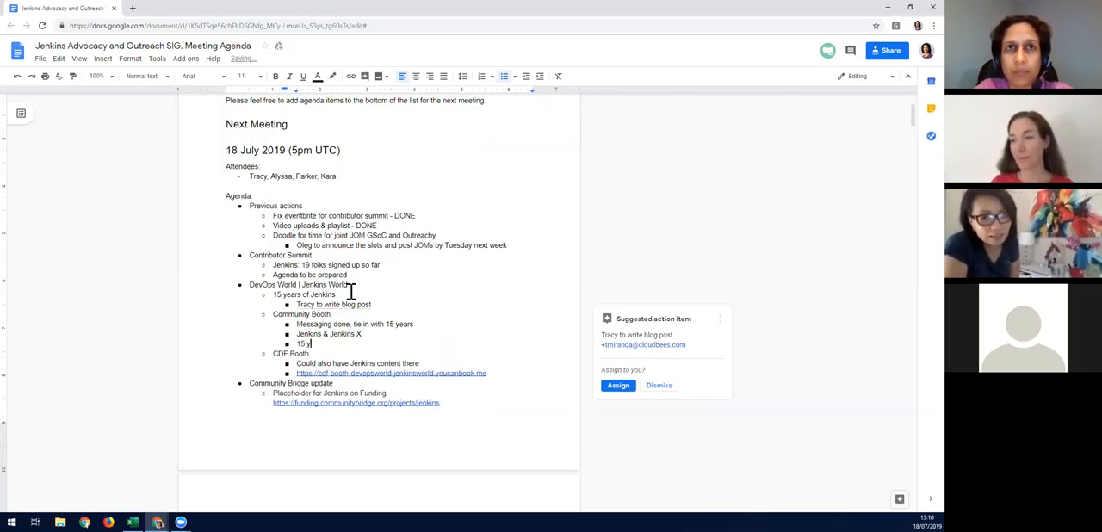
type("ears tshirts - limited editions")
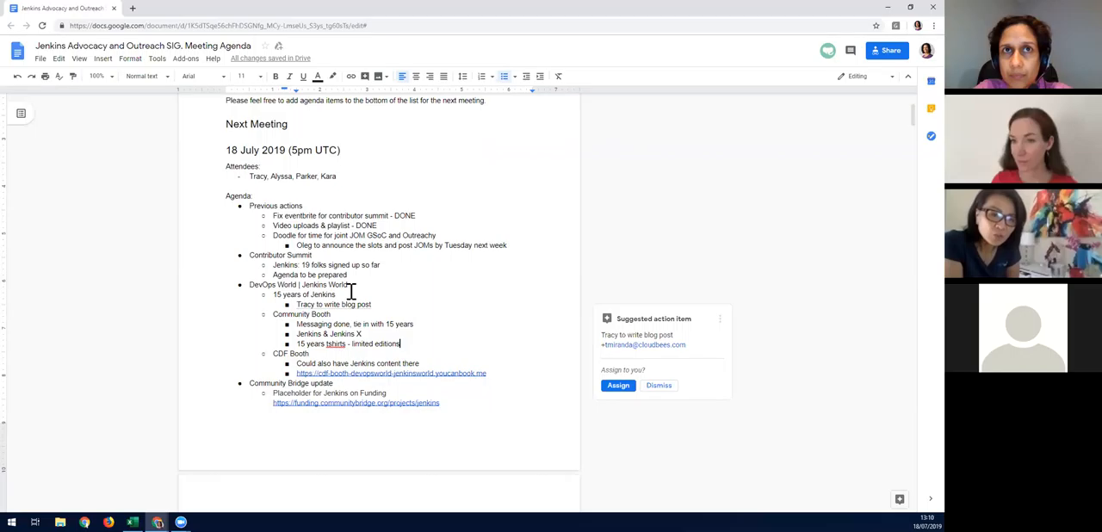
type("Stickers too - image from commit strip")
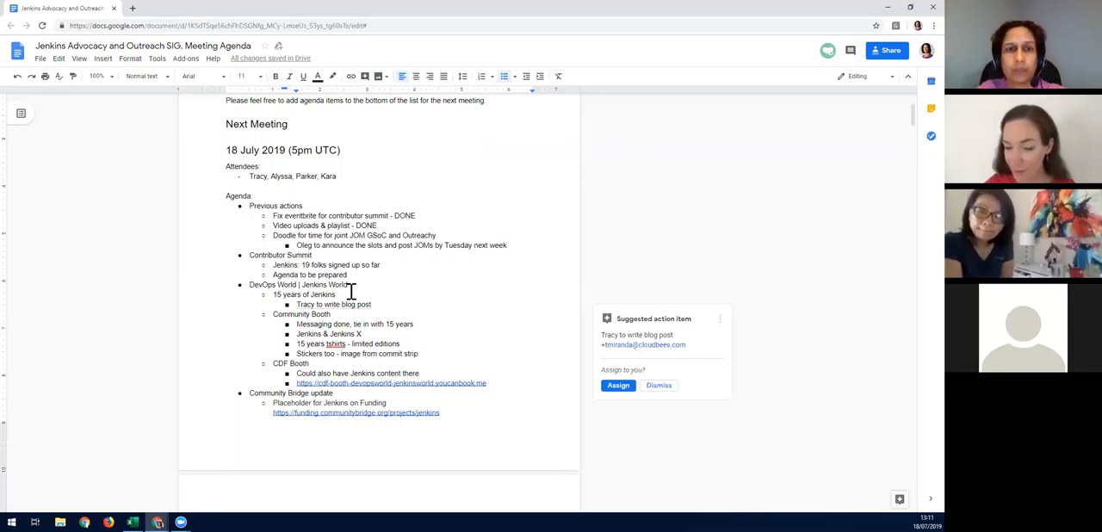
- Add a 'Commitstrip' sub-point under the stickers note and a 'Blog post' Community Booth item
type("commi")
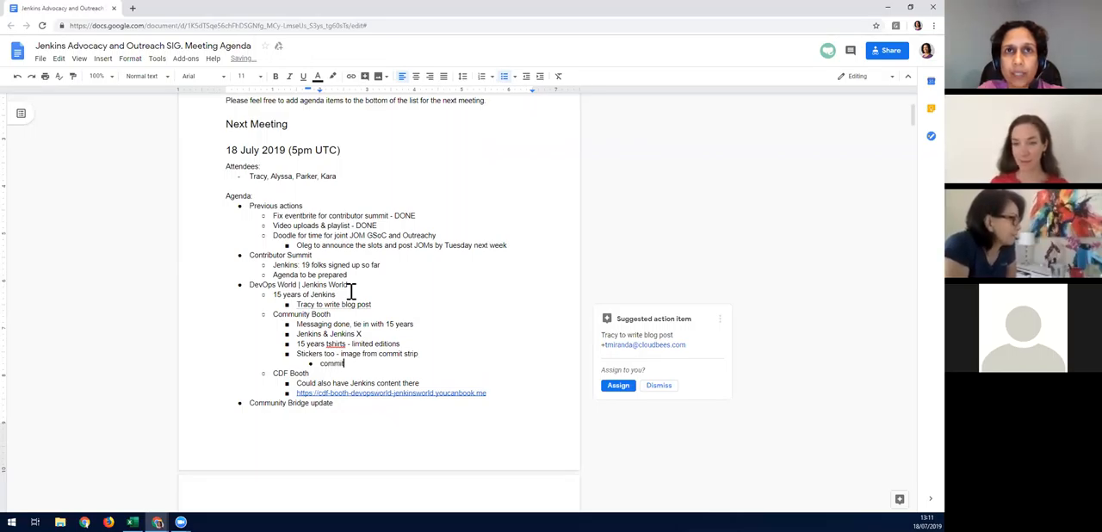
type("strip")
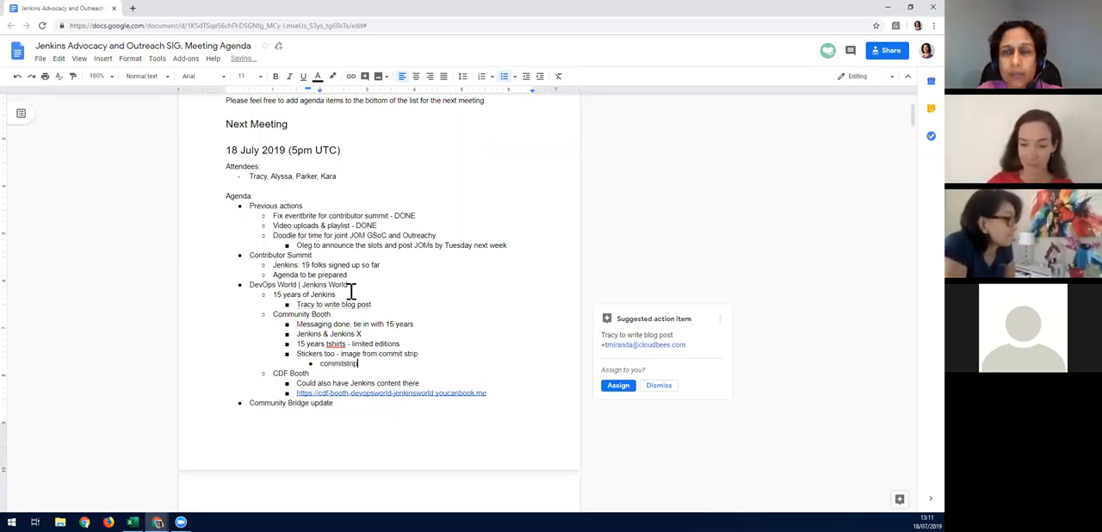
type("Committrip")
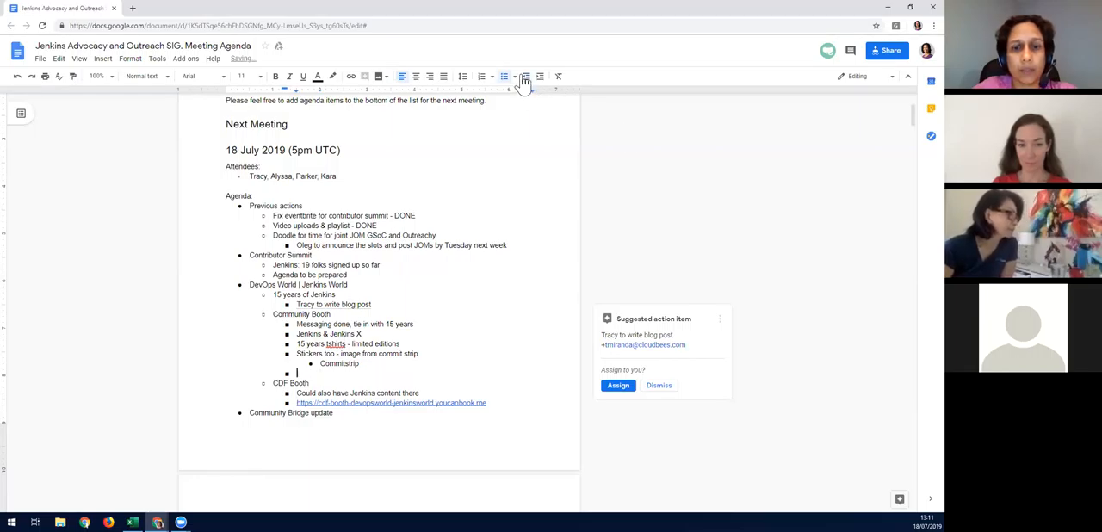
type("Blog post")
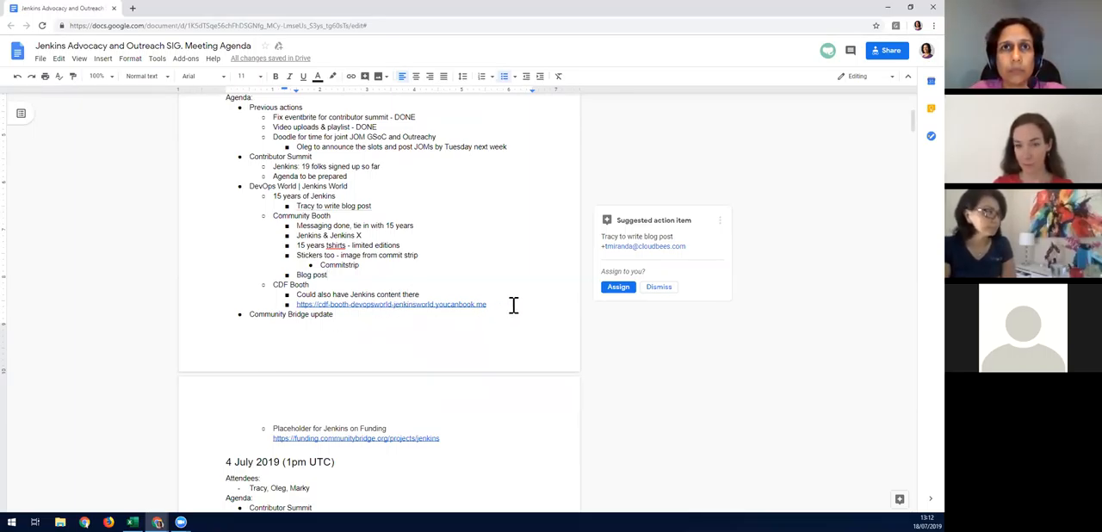
- Add 'Tracy to mention in chat' under CDF Booth and follow the funding.communitybridge.org link
type("Tracy")
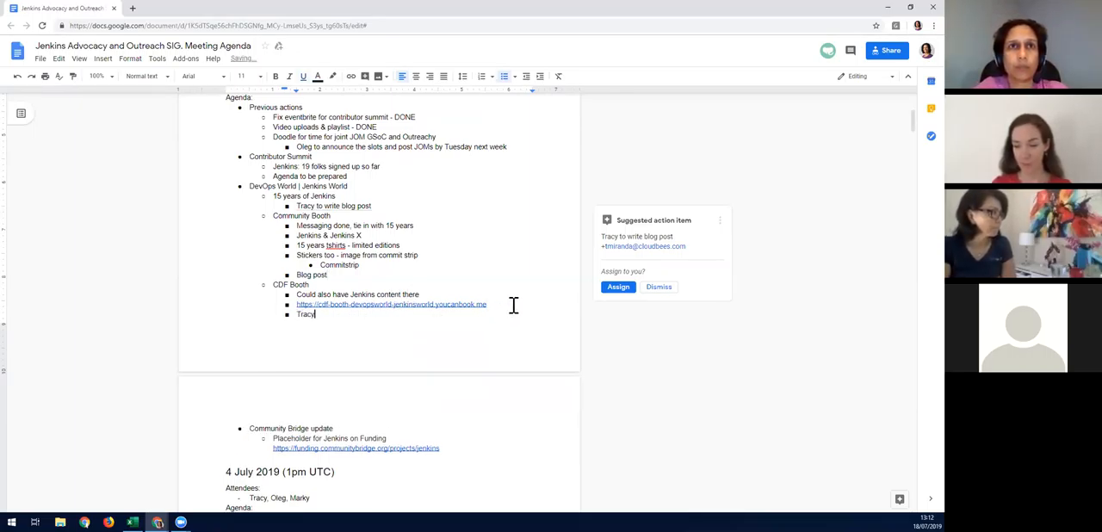
type("to mention in chat")
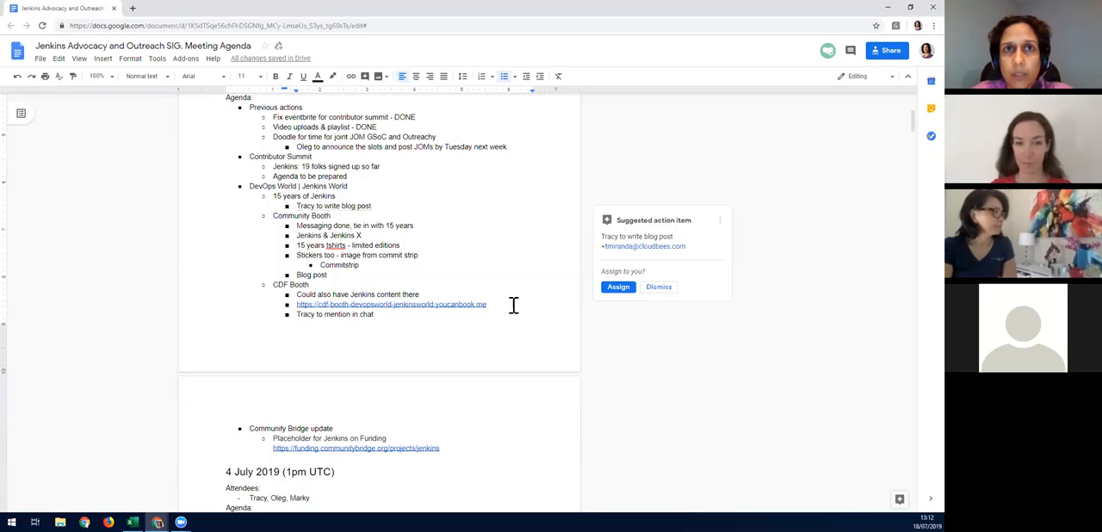
scroll("down", 3)
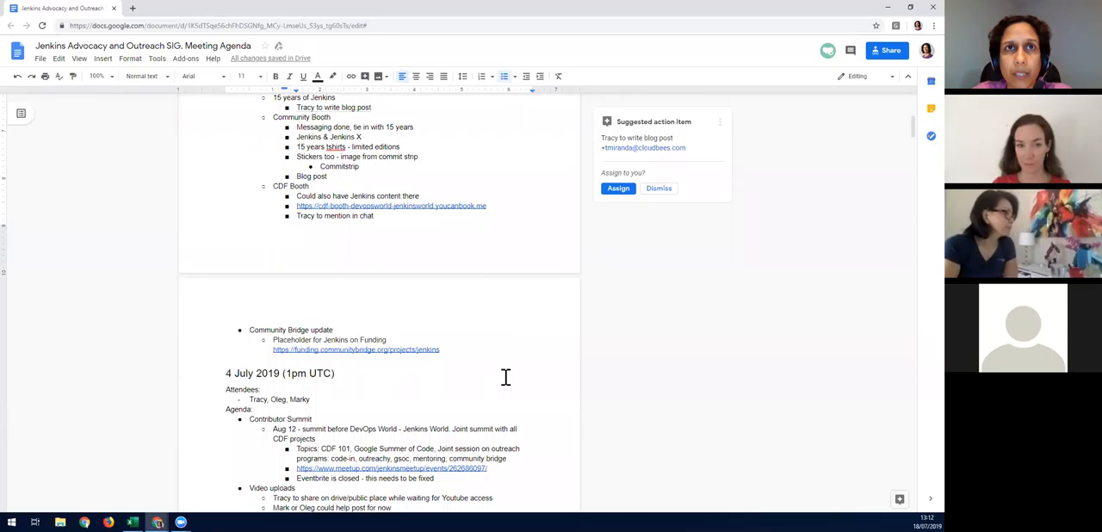
mouse_move(492, 348)
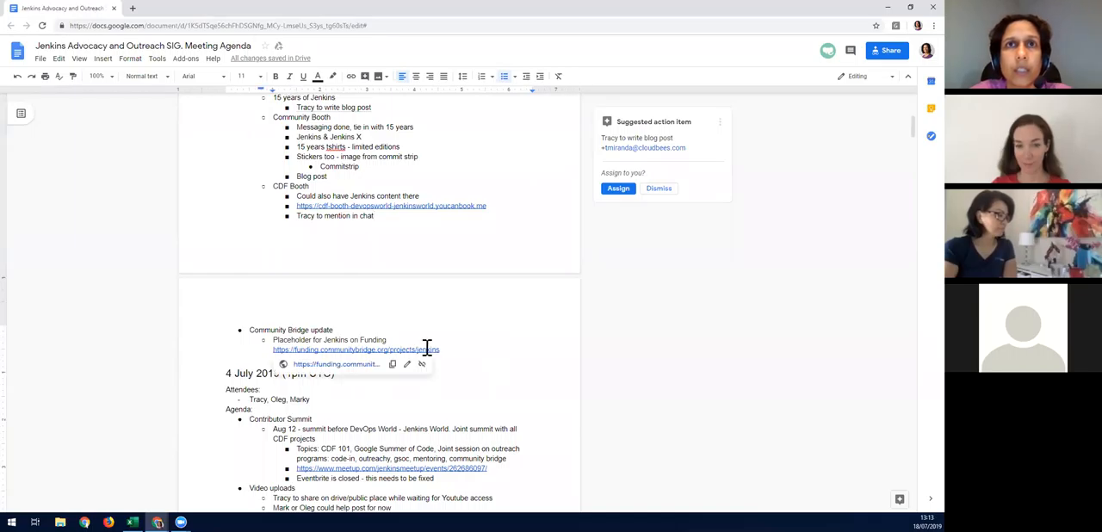
left_click(356, 349)
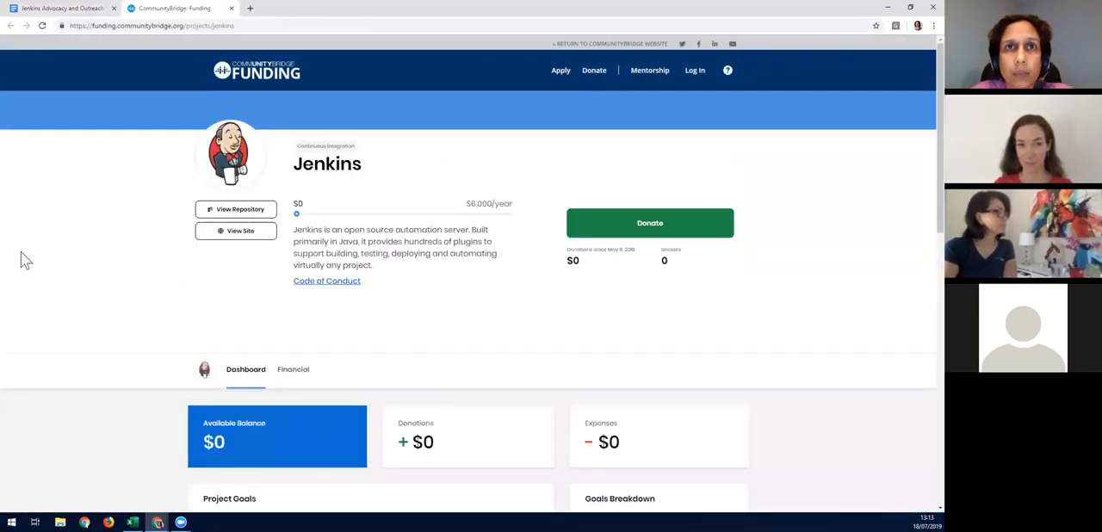
mouse_move(93, 254)
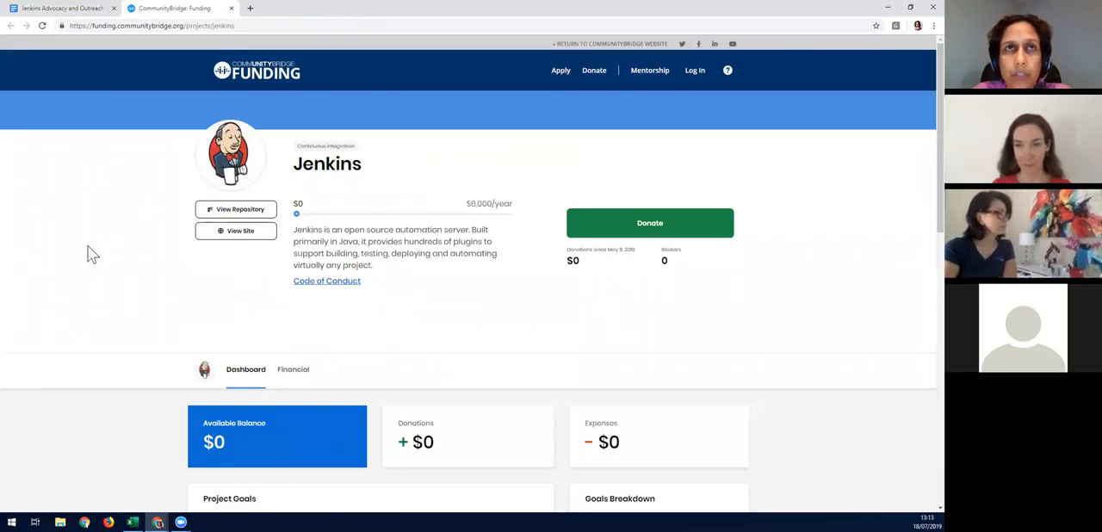
mouse_move(152, 282)
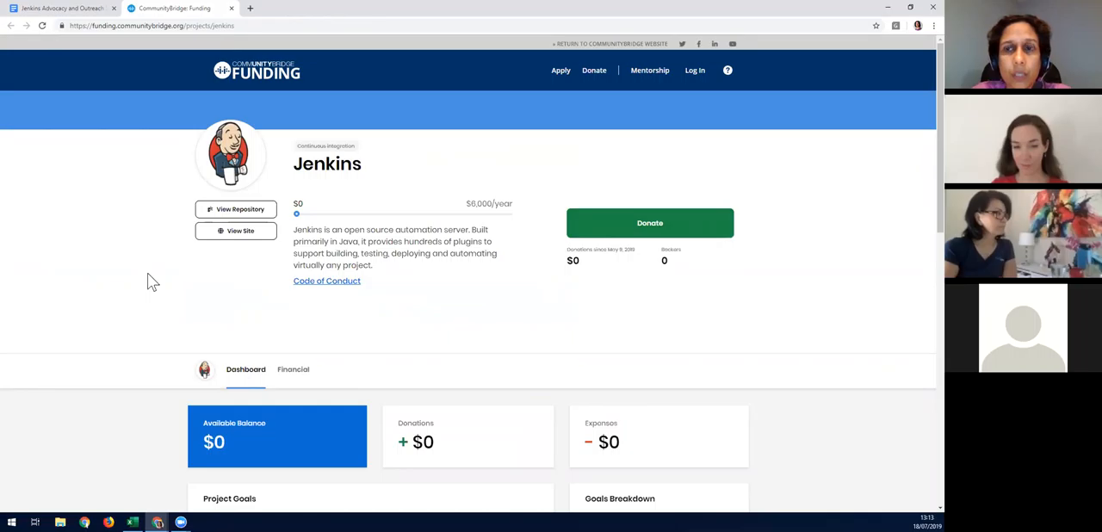
mouse_move(103, 188)
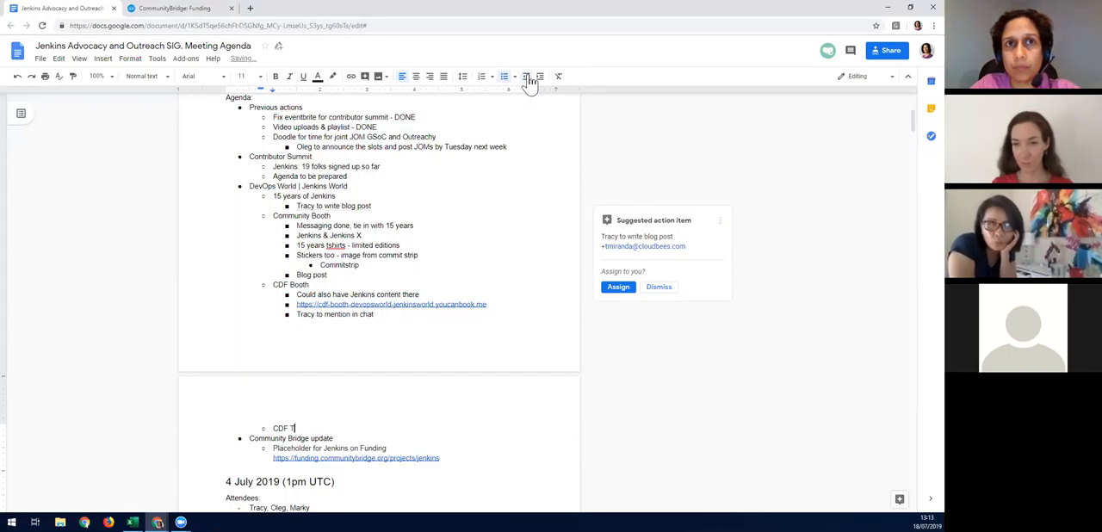
- Finish the 'CDF Track' item and note 'Options for presentation' beneath it
type("rack")
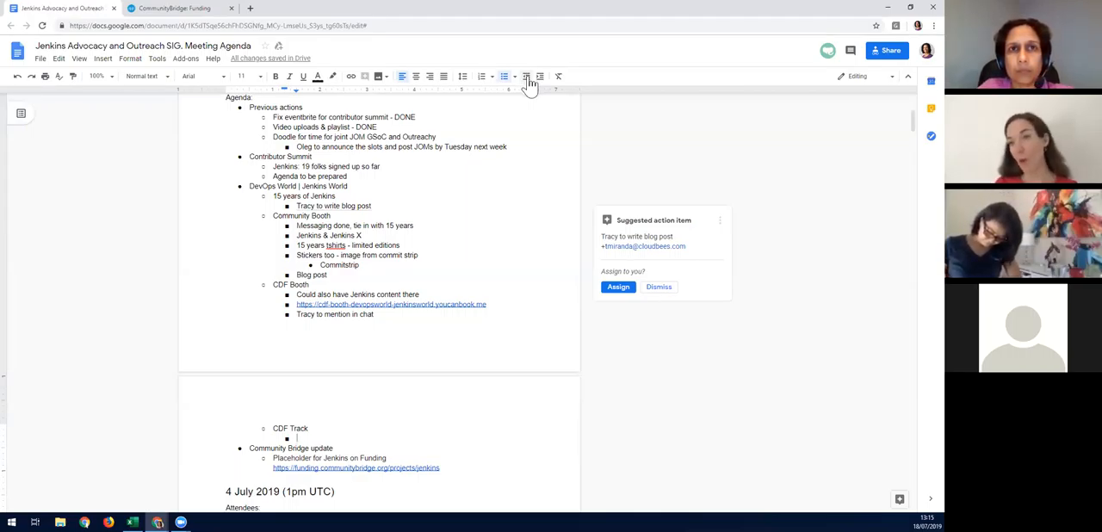
type("Options for")
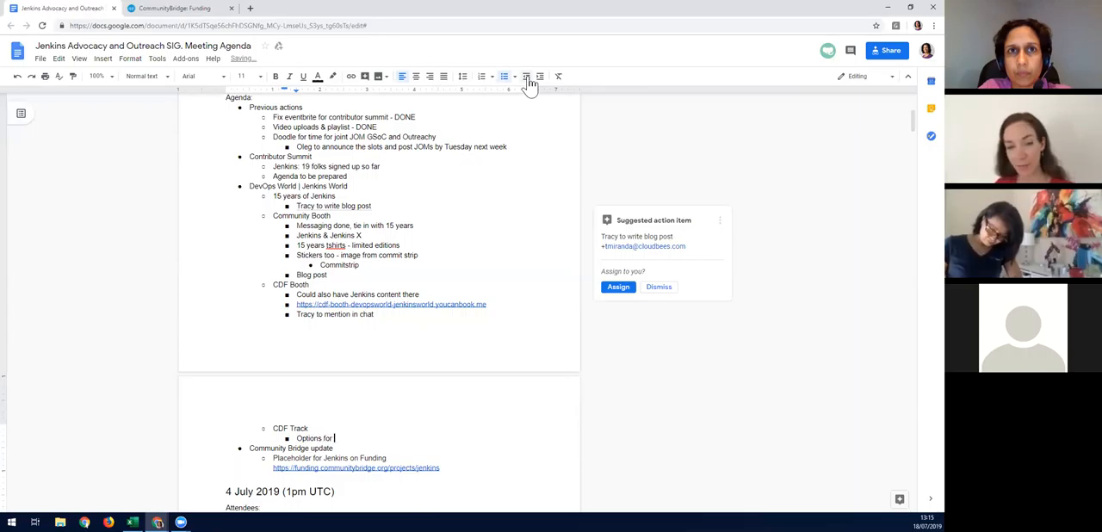
type("presentation")
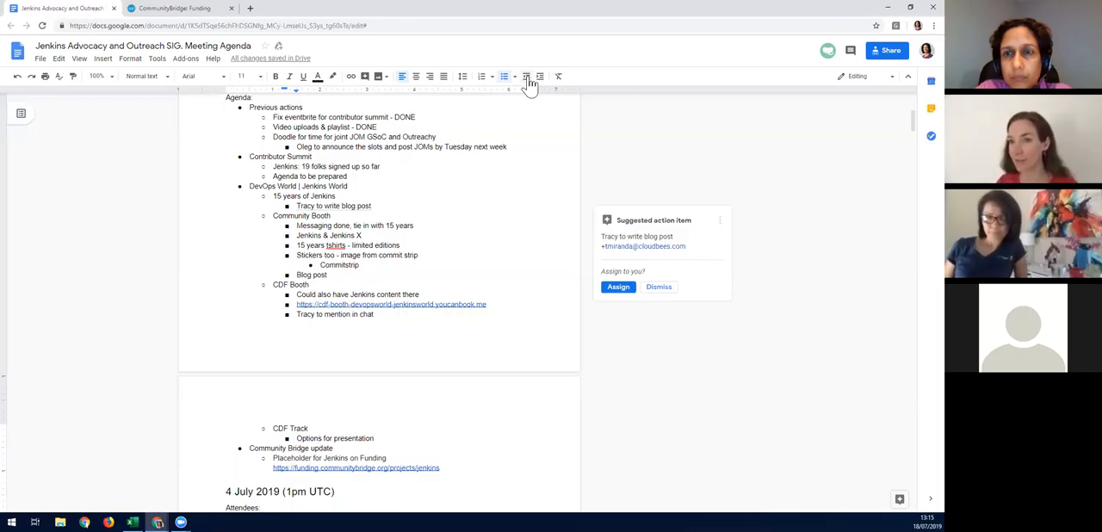
left_click(373, 438)
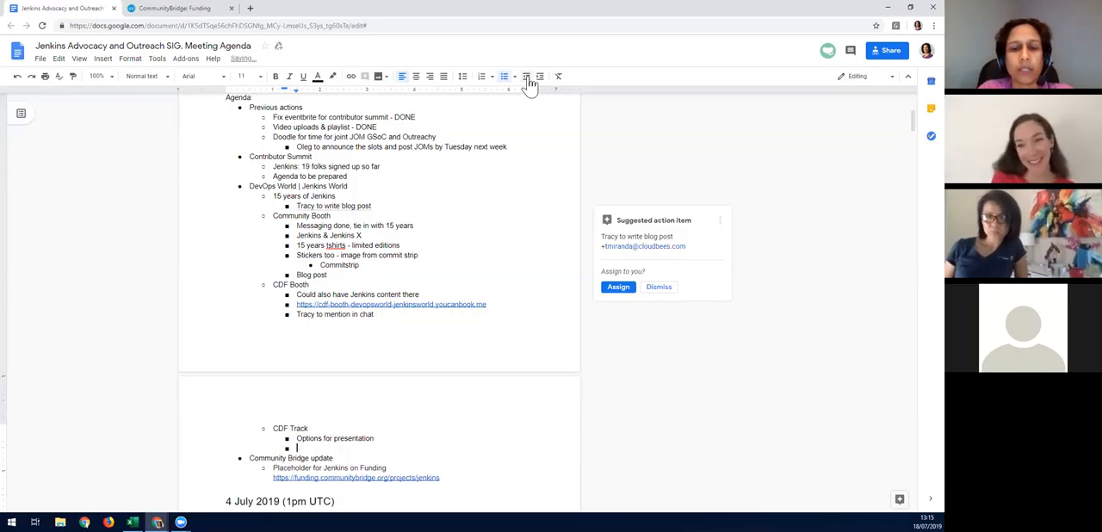
- Write 'Open space track -' as a second CDF Track point
type("Open s")
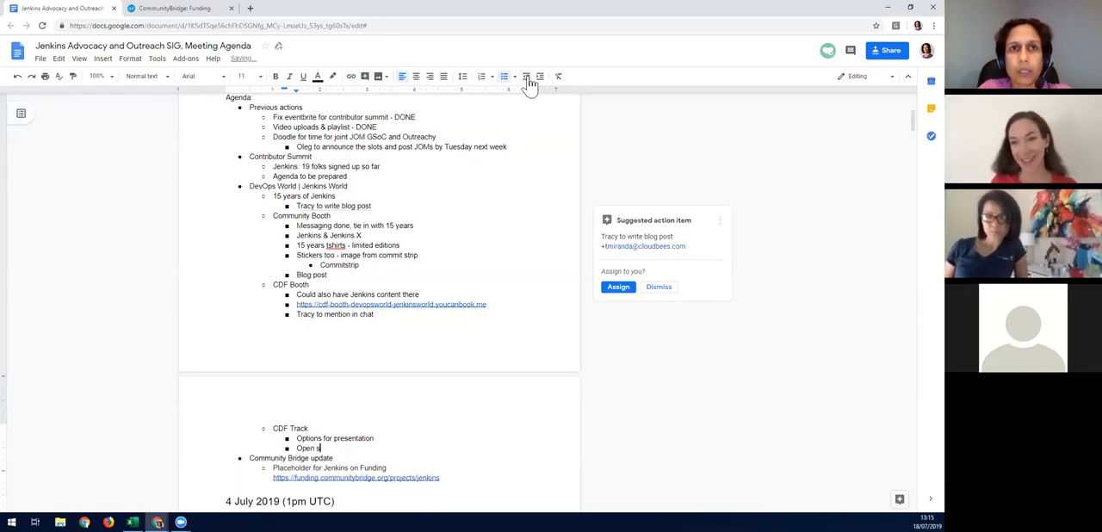
type("pace track")
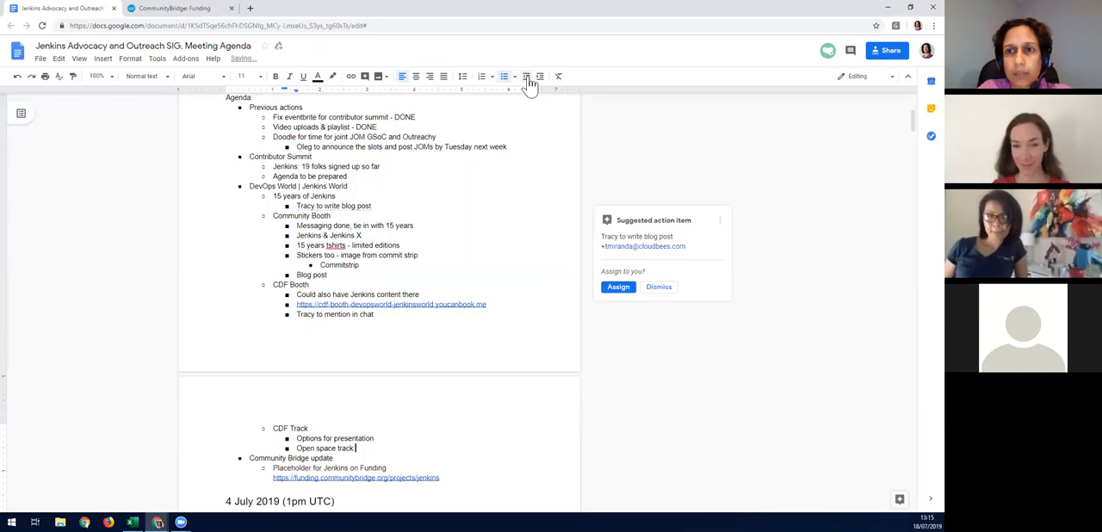
type("-")
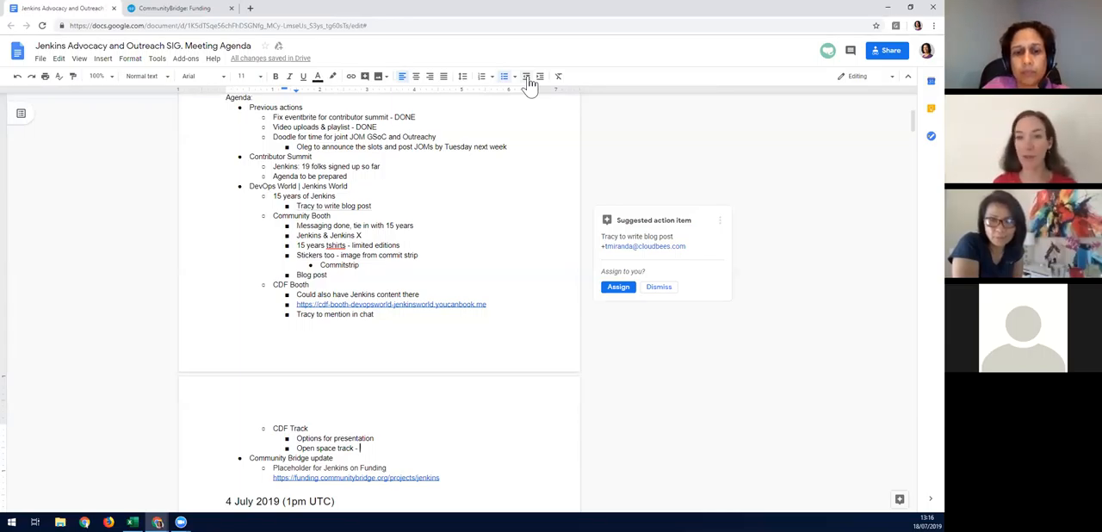
- Complete the point as 'freeform for community' with a 'Puts trust in community' sub-point
type("freeform")
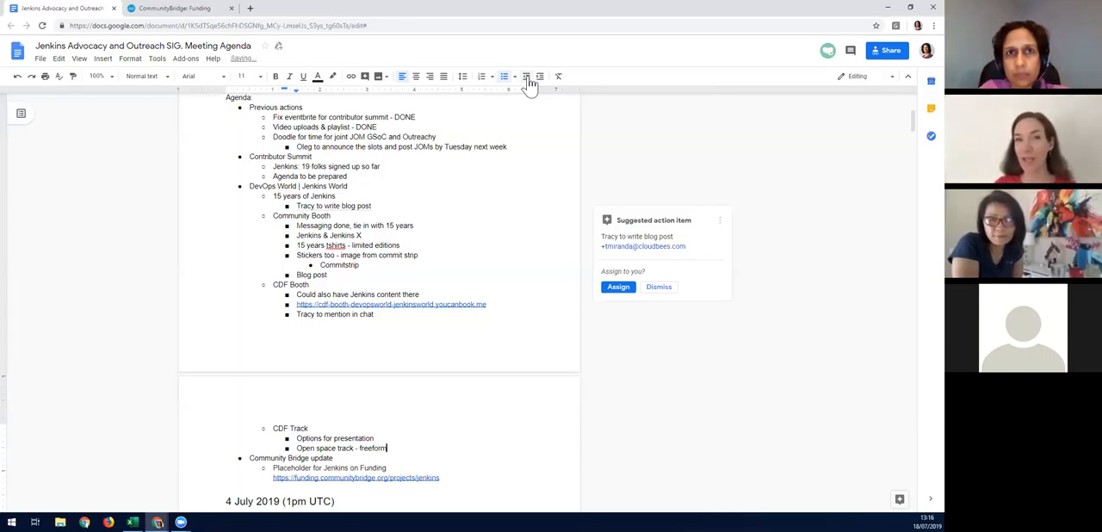
type("for community")
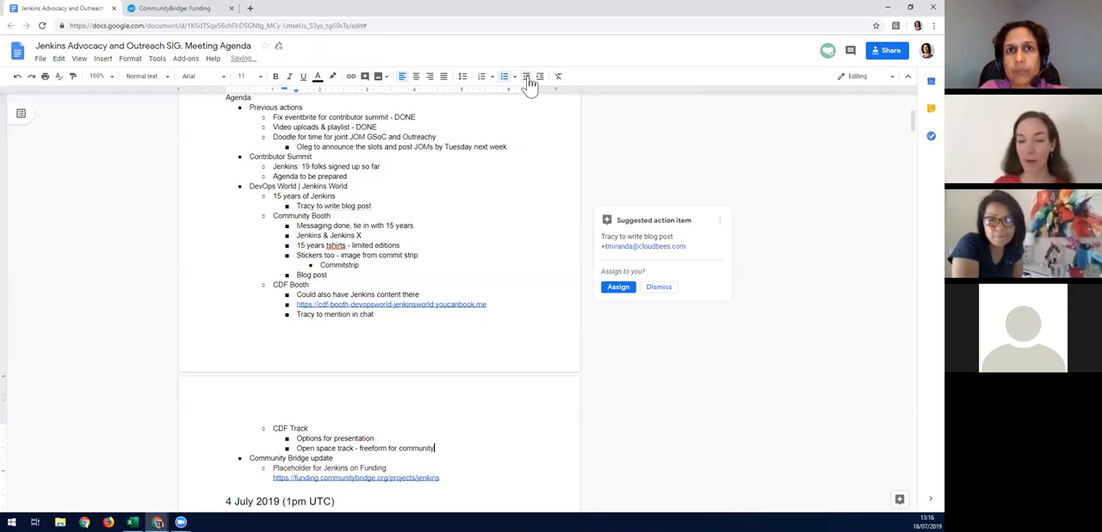
type("Puts trust in community")
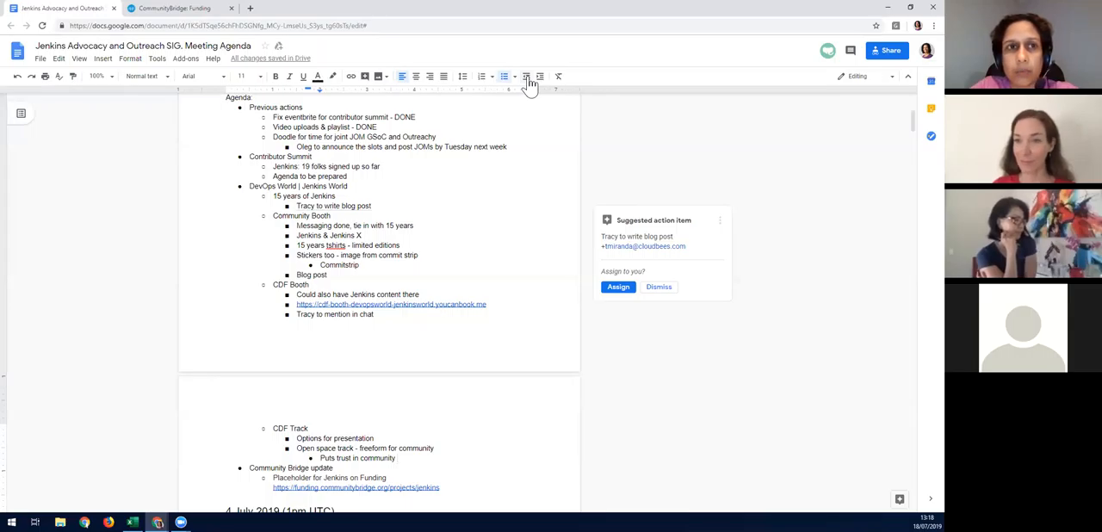
- Add the action item 'Tracy & Kara to sync' under the open space track
left_click(396, 457)
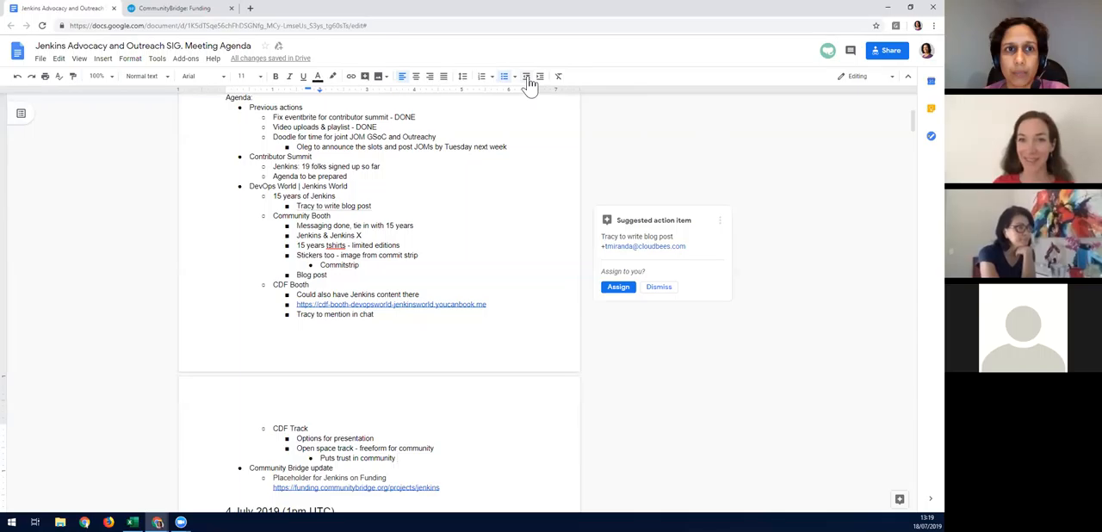
key("enter")
type("Tracy &")
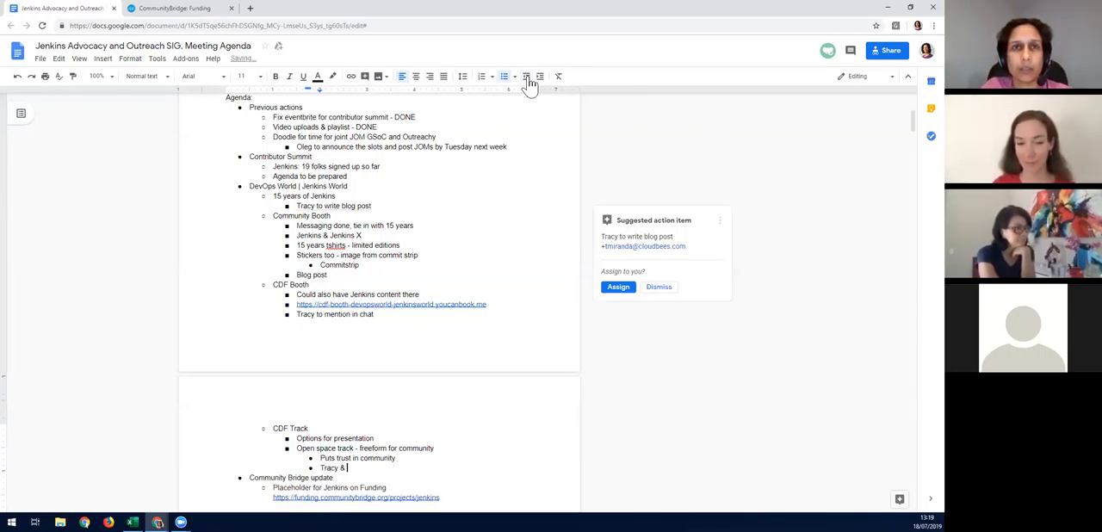
type("Kara to sync o")
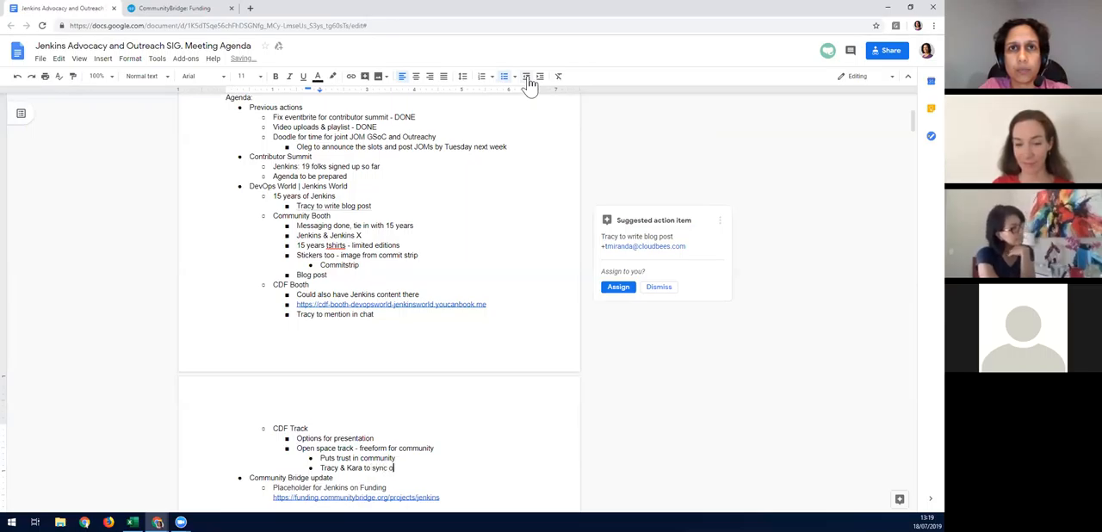